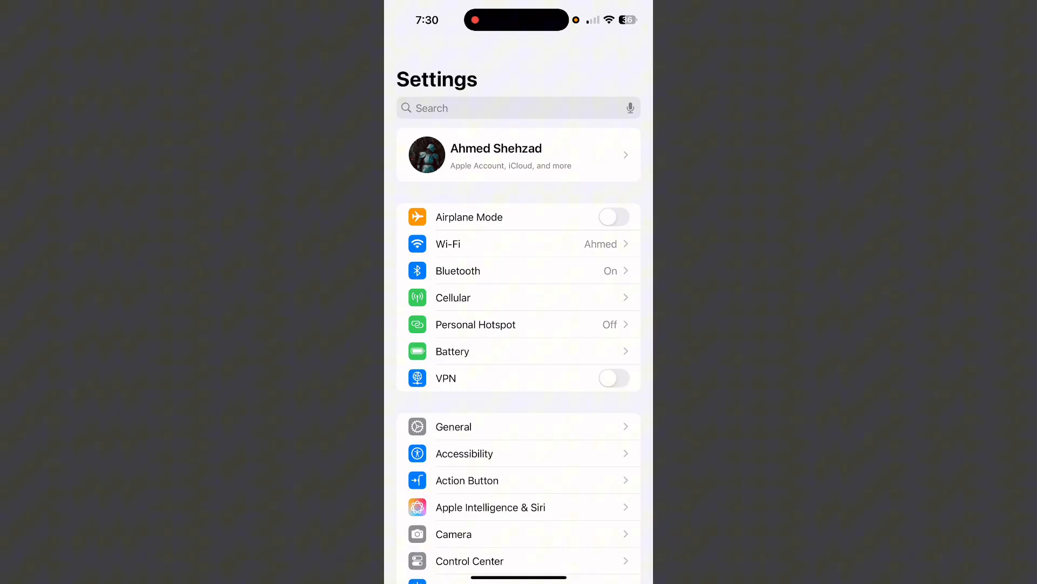
- Go from General settings to the iPhone Storage app list
click(453, 427)
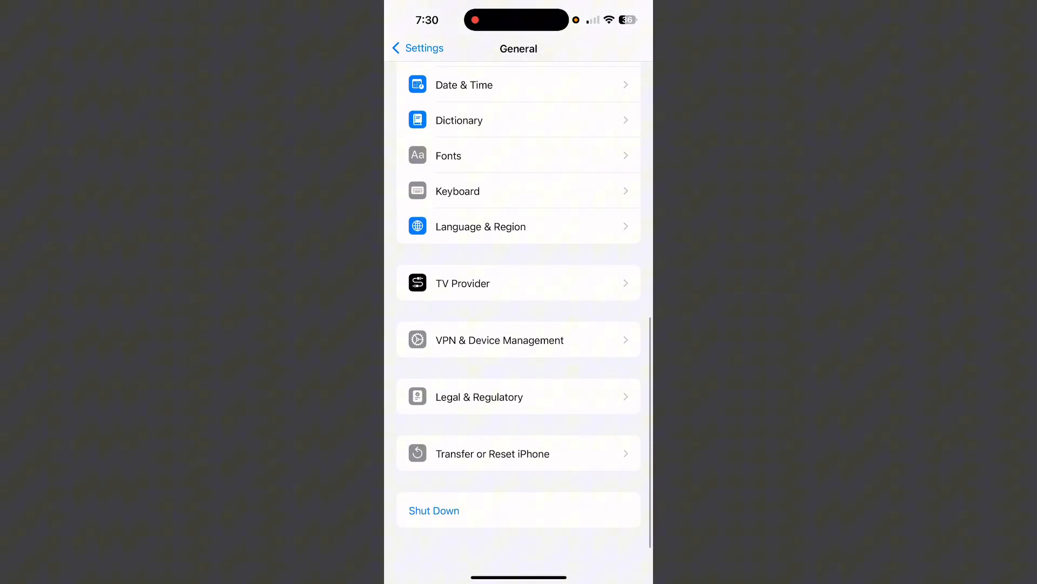
scroll(down, 3)
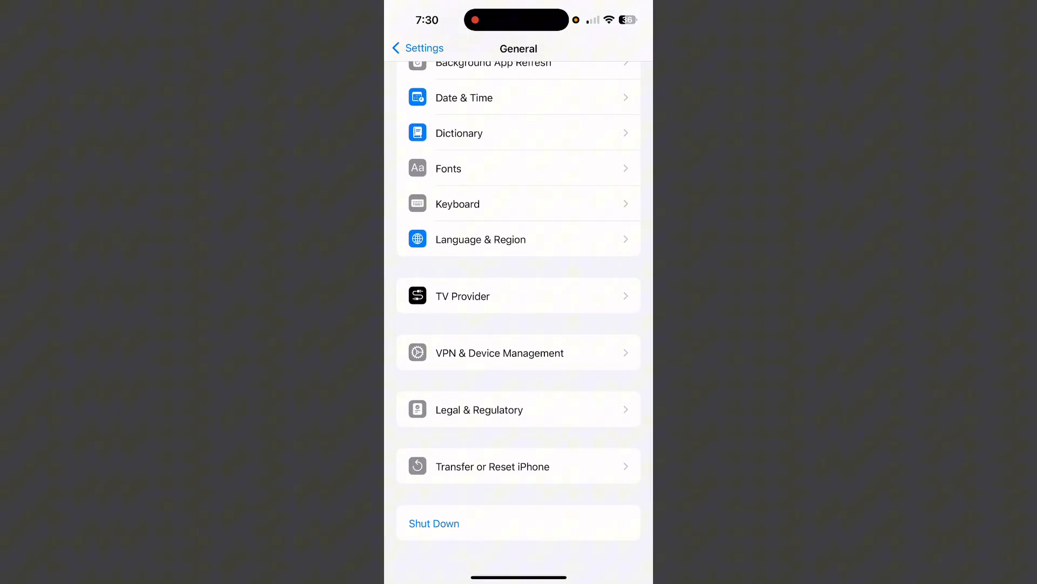
click(499, 353)
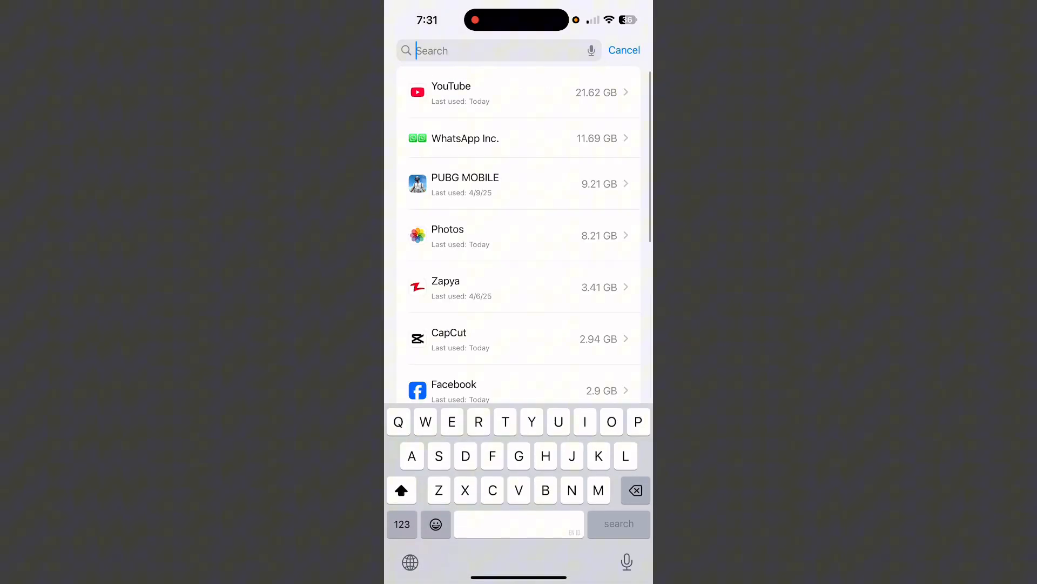
- Search iPhone Storage for 'Spot' and open Spotify's 189.3 MB storage details
text(Spot)
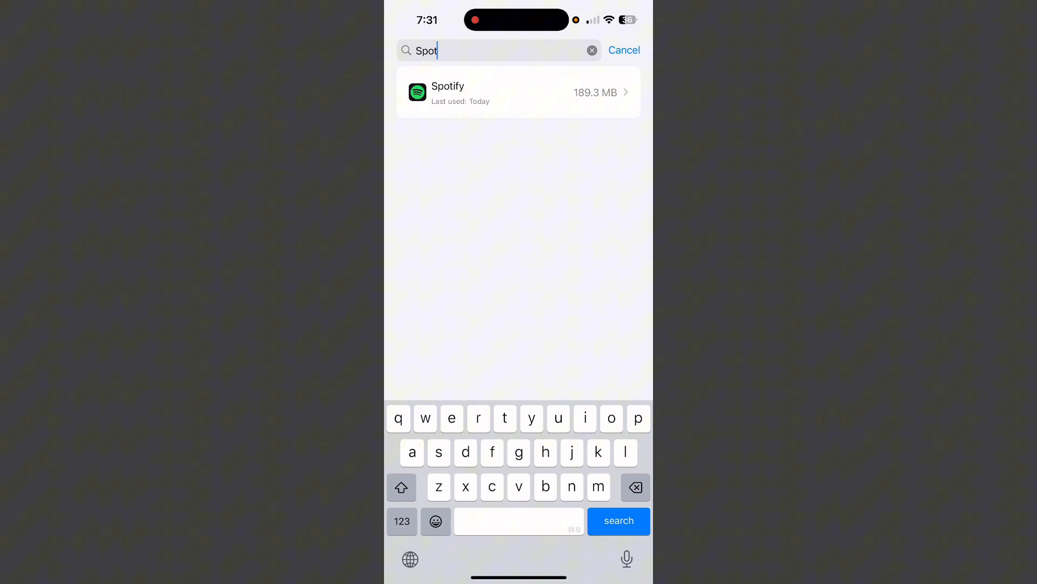
click(518, 92)
text(Sp)
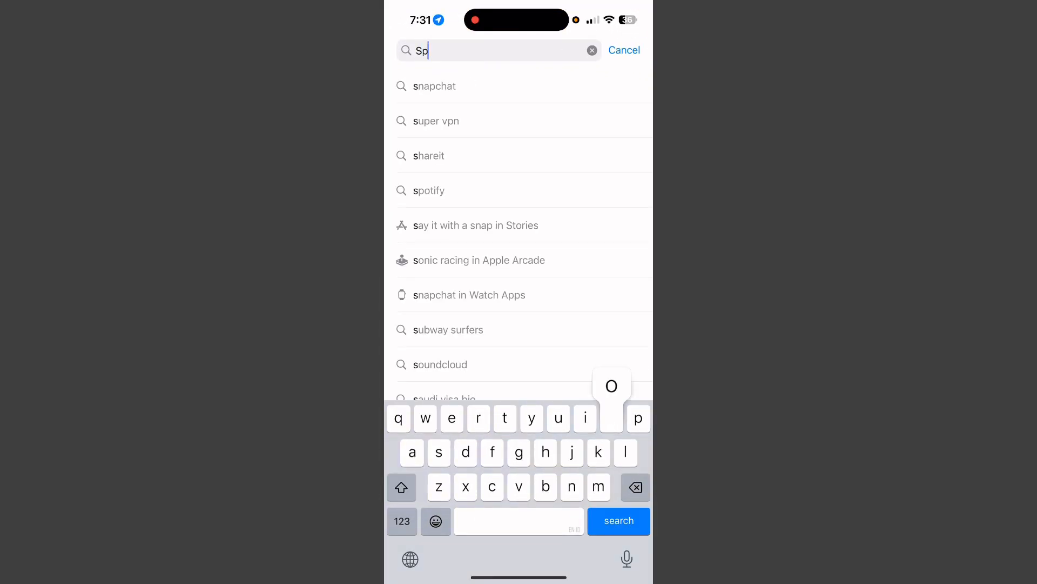
- Pick the spotify suggestion to open the Spotify - Music and Podcasts App Store page
click(429, 190)
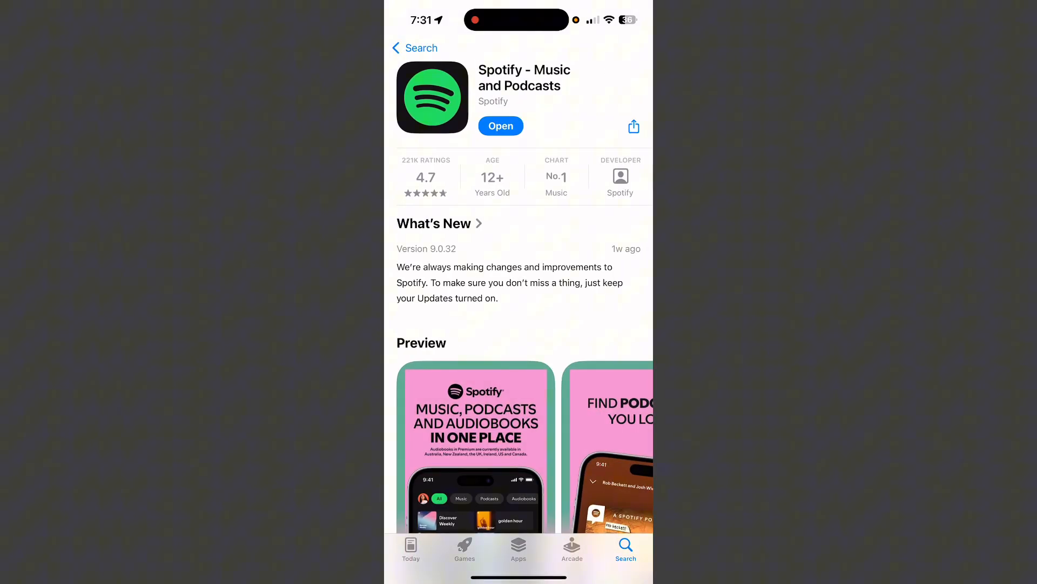